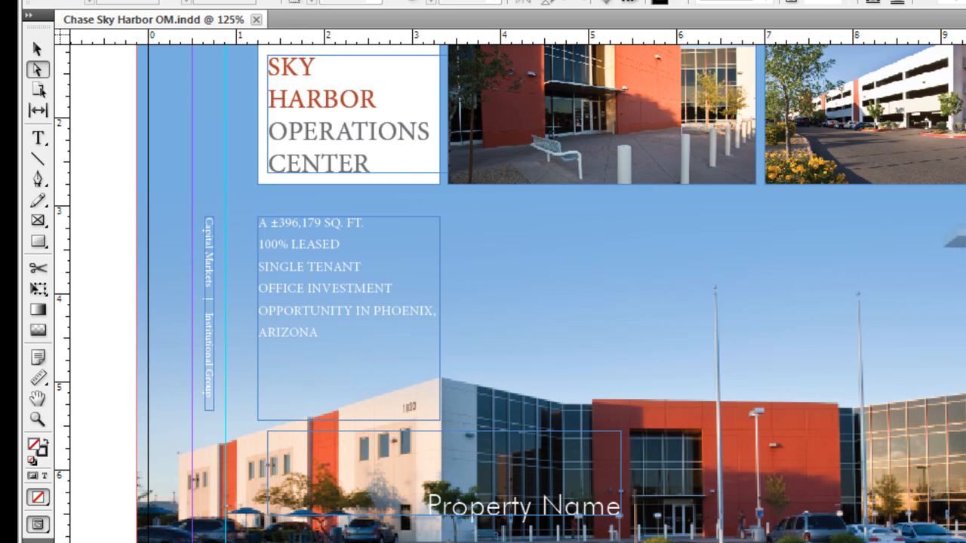
Bring up the Keyboard Shortcuts settings from the Edit menu
{"action": "left_click", "coordinate": [37, 220]}
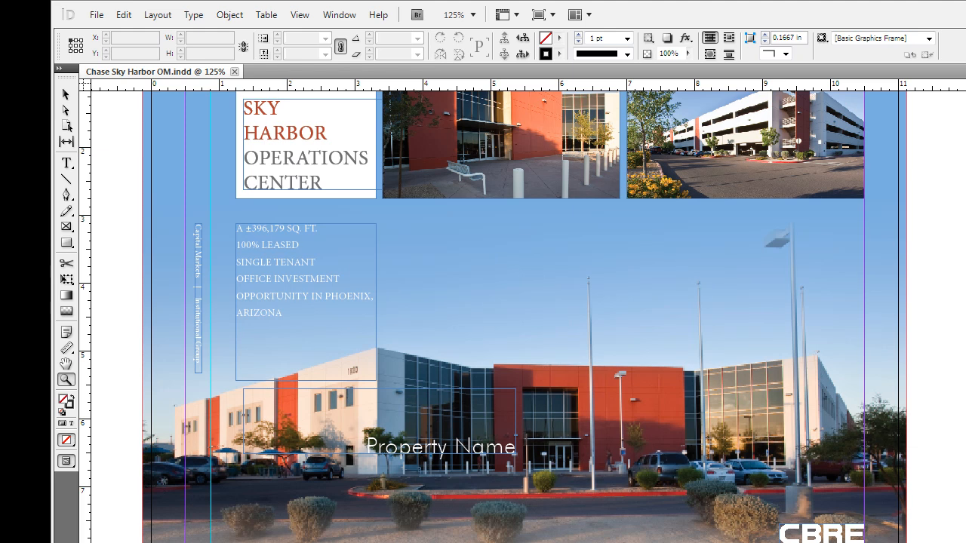
{"action": "mouse_move", "coordinate": [120, 28]}
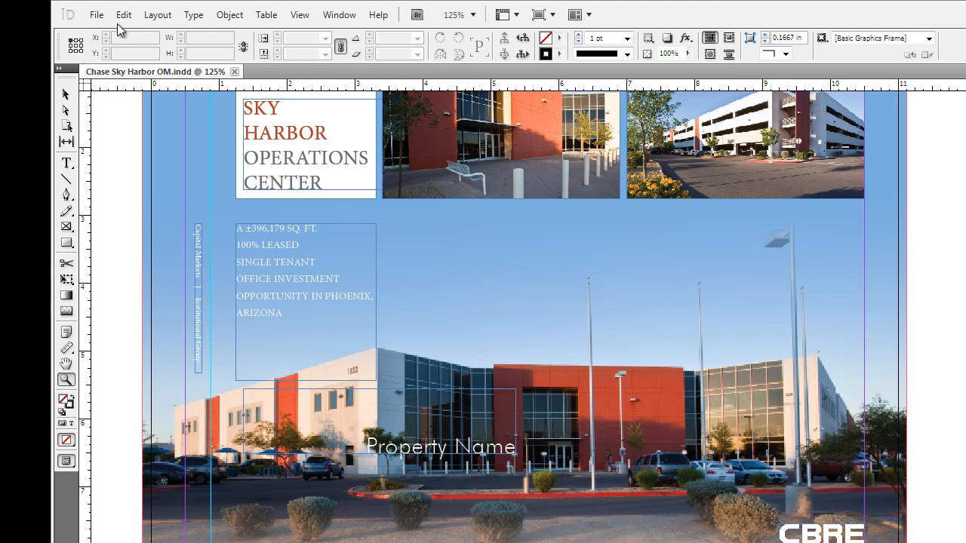
{"action": "left_click", "coordinate": [124, 15]}
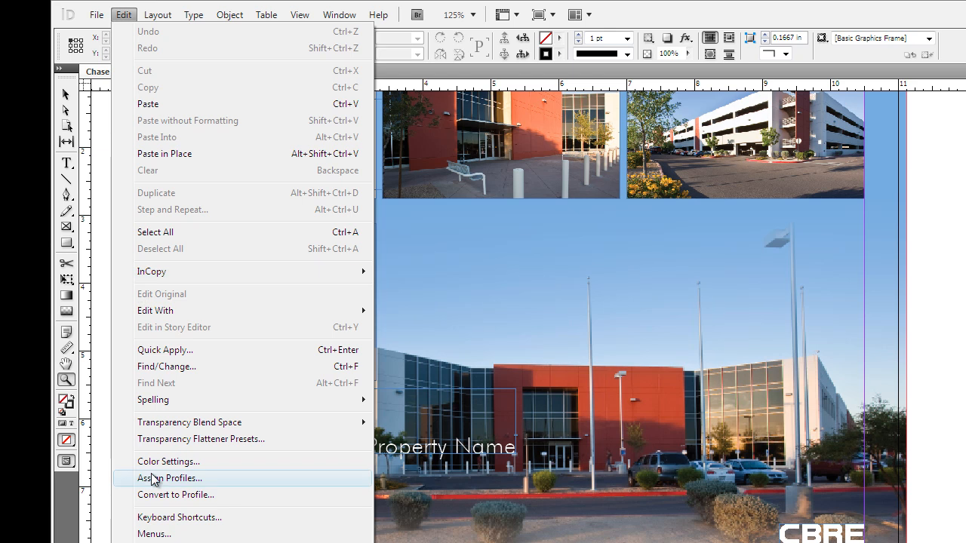
{"action": "left_click", "coordinate": [178, 517]}
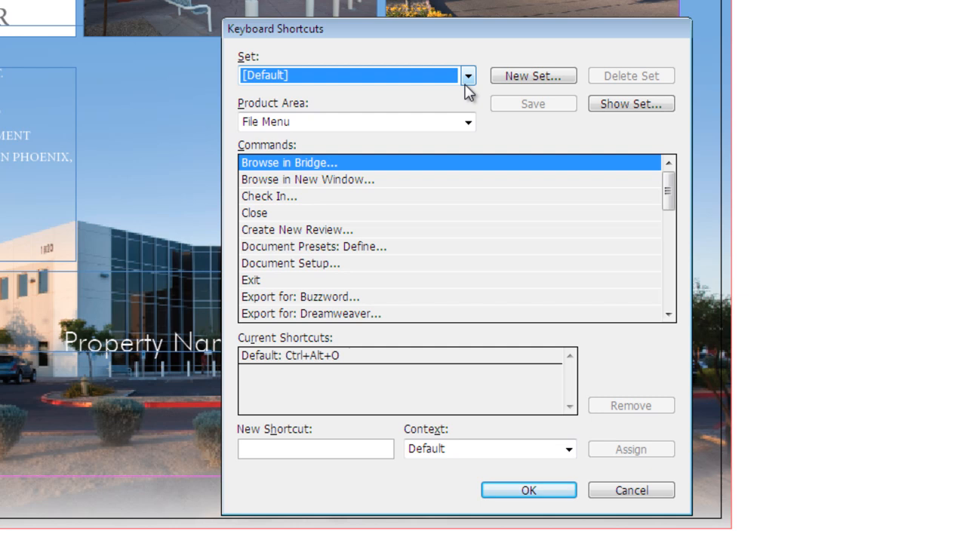
Browse the shortcut sets, trying QuarkXPress 4.0, then return to [Default]
{"action": "left_click", "coordinate": [468, 75]}
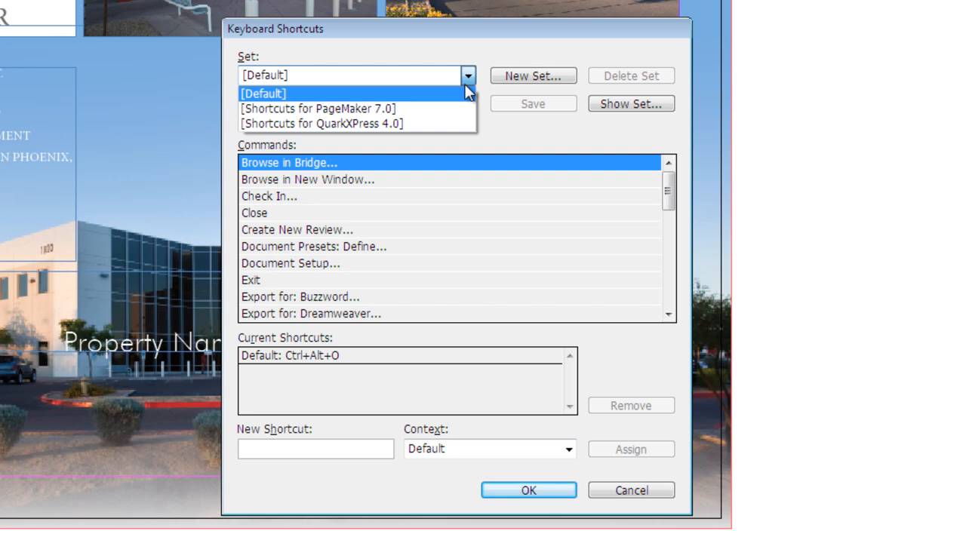
{"action": "left_click", "coordinate": [323, 123]}
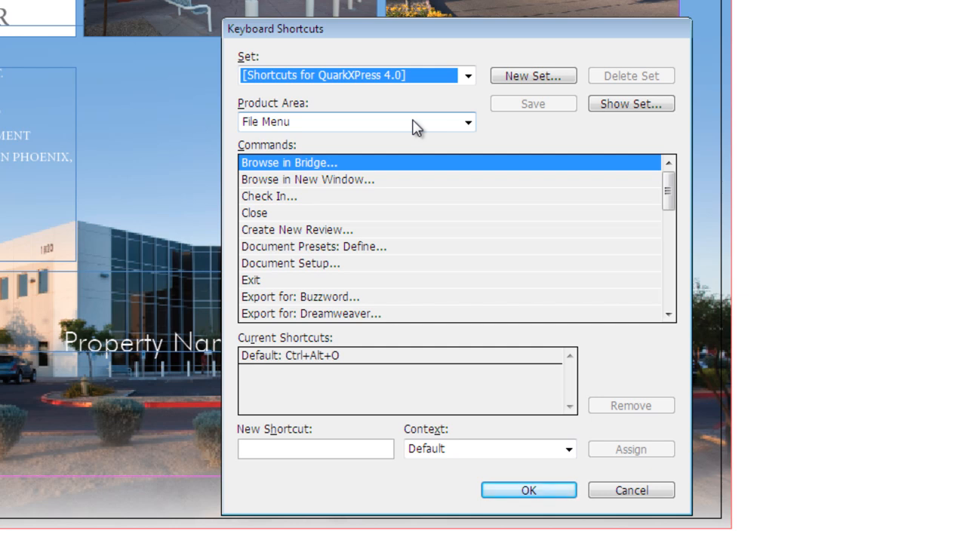
{"action": "left_click", "coordinate": [468, 76]}
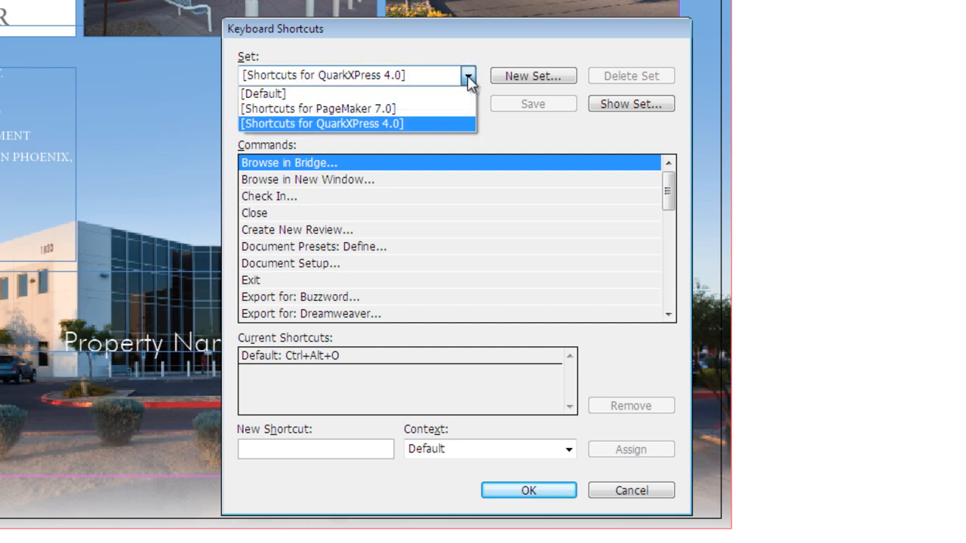
{"action": "left_click", "coordinate": [264, 94]}
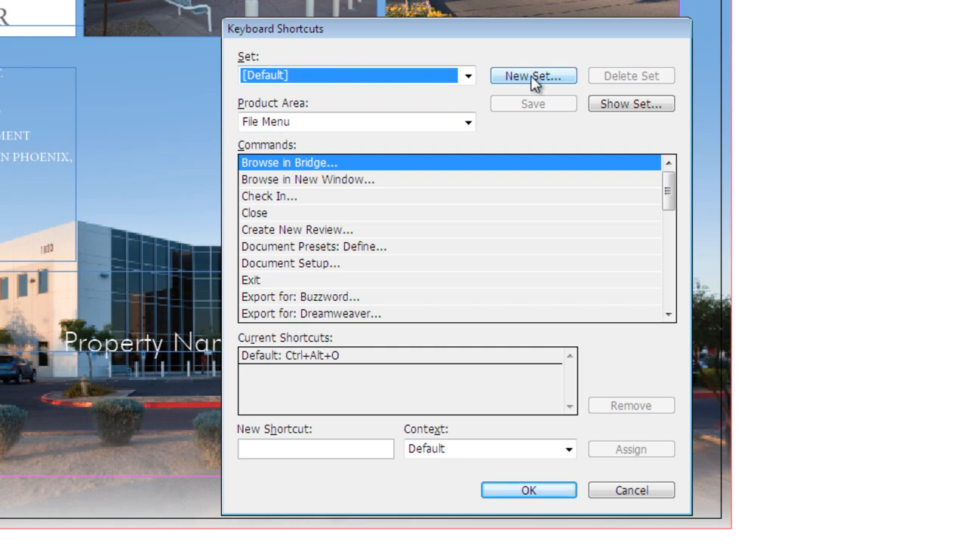
Create a new shortcut set named StephensKeys based on [Default]
{"action": "left_click", "coordinate": [533, 75]}
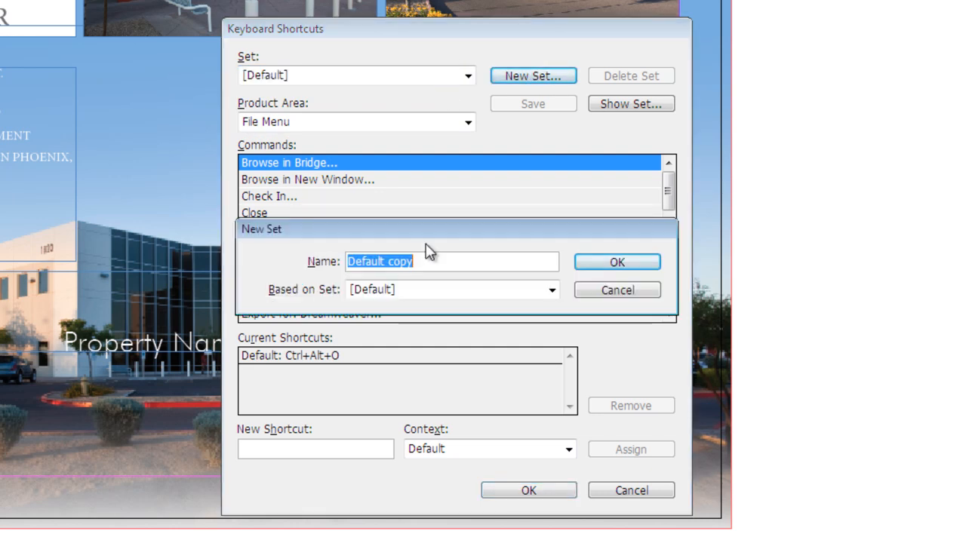
{"action": "type", "text": "StephensKey"}
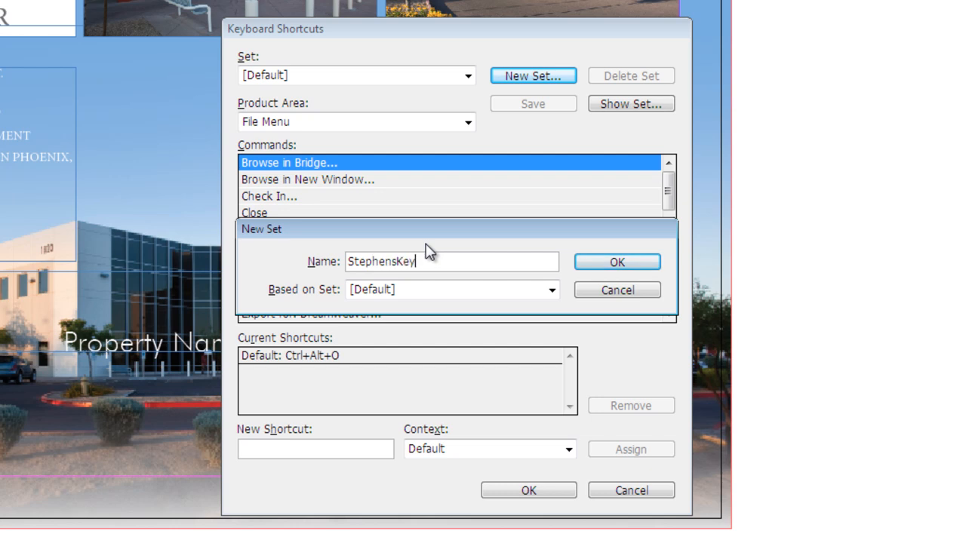
{"action": "type", "text": "s"}
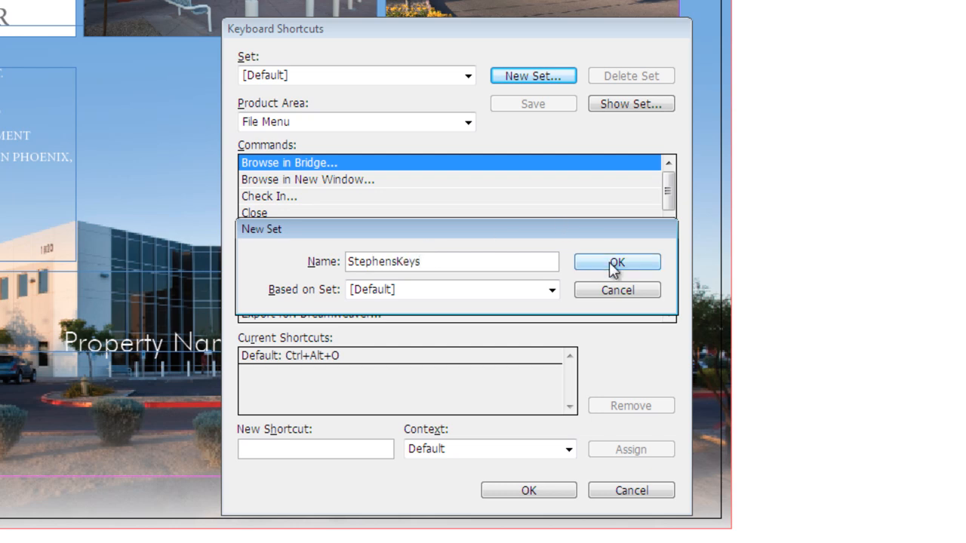
{"action": "left_click", "coordinate": [615, 263]}
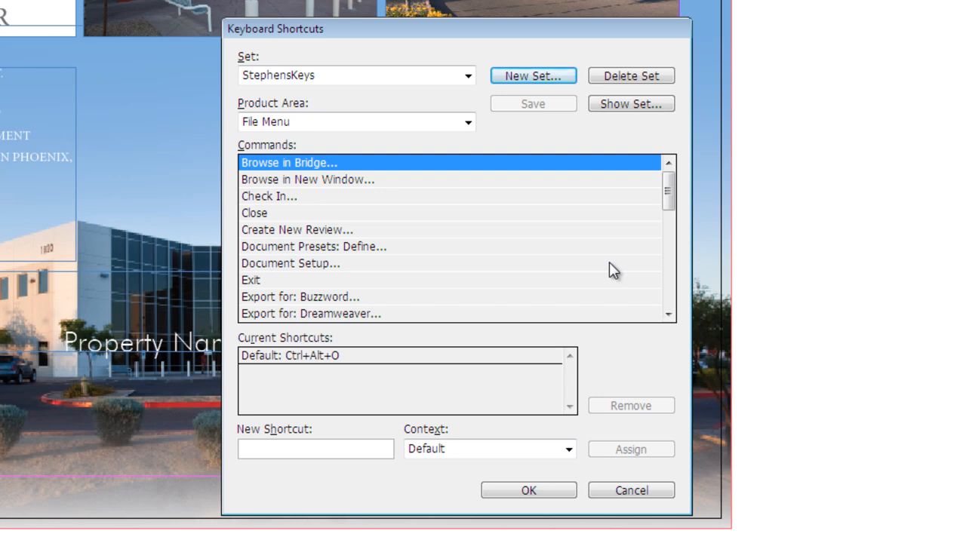
{"action": "mouse_move", "coordinate": [631, 76]}
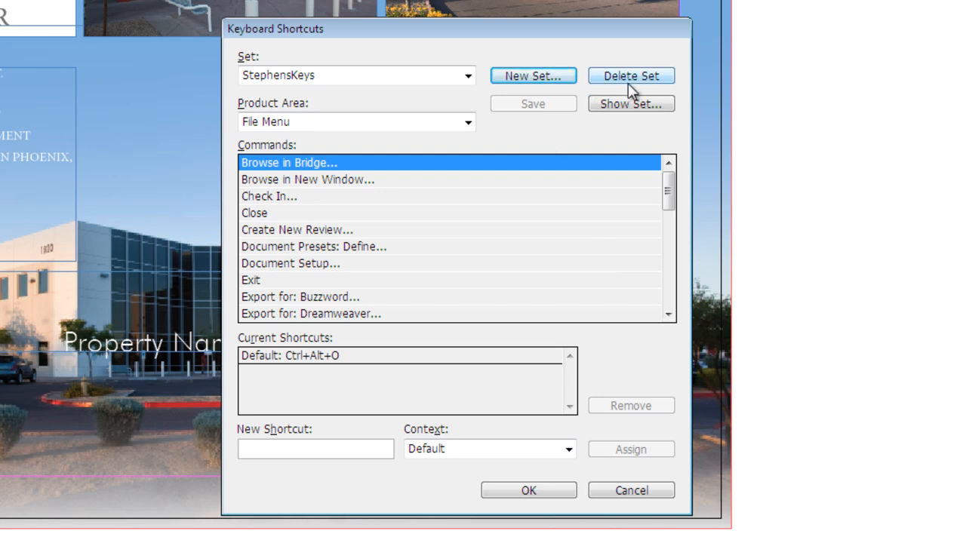
{"action": "mouse_move", "coordinate": [492, 130]}
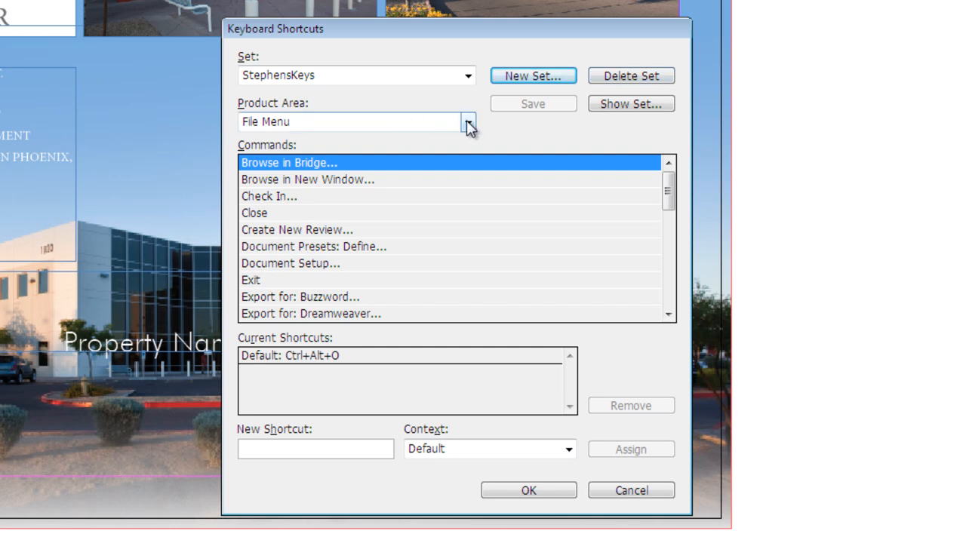
Show Object Editing commands and review shortcuts for Decrease scale 5%, Decrease size 1%, End Path Drawing
{"action": "left_click", "coordinate": [466, 121]}
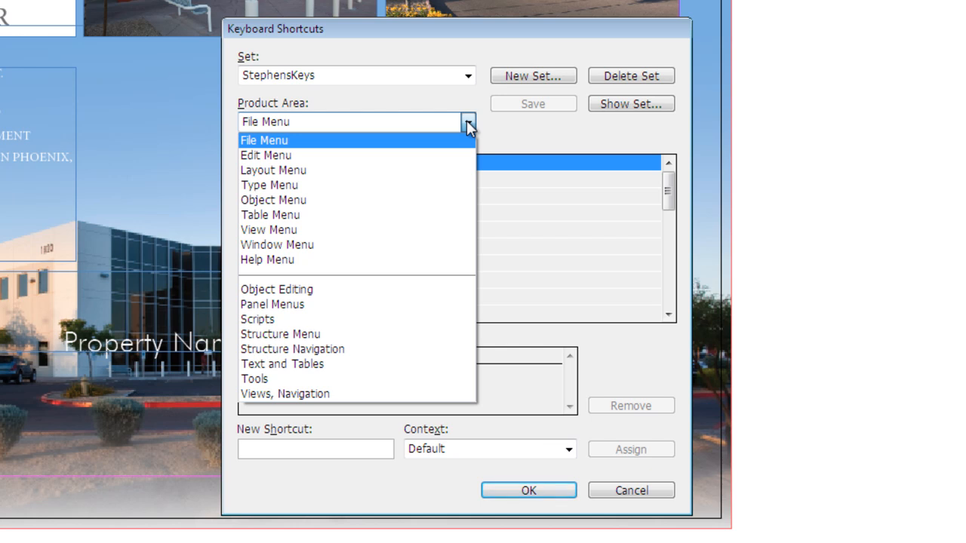
{"action": "left_click", "coordinate": [278, 289]}
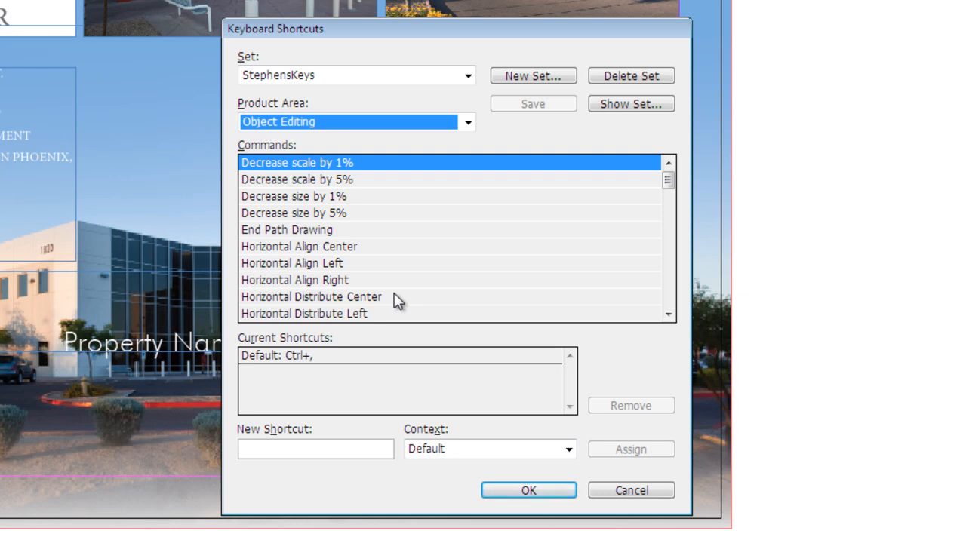
{"action": "left_click", "coordinate": [296, 179]}
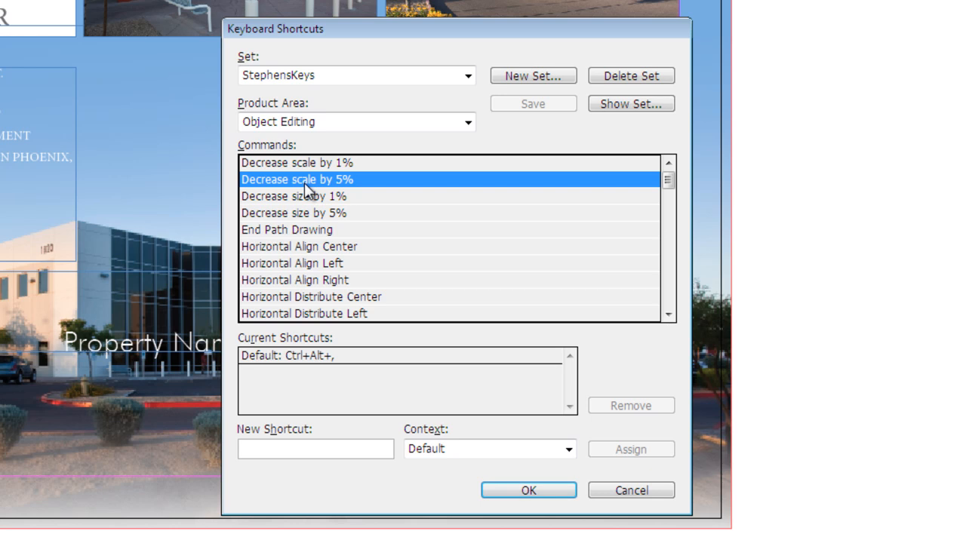
{"action": "left_click", "coordinate": [296, 197]}
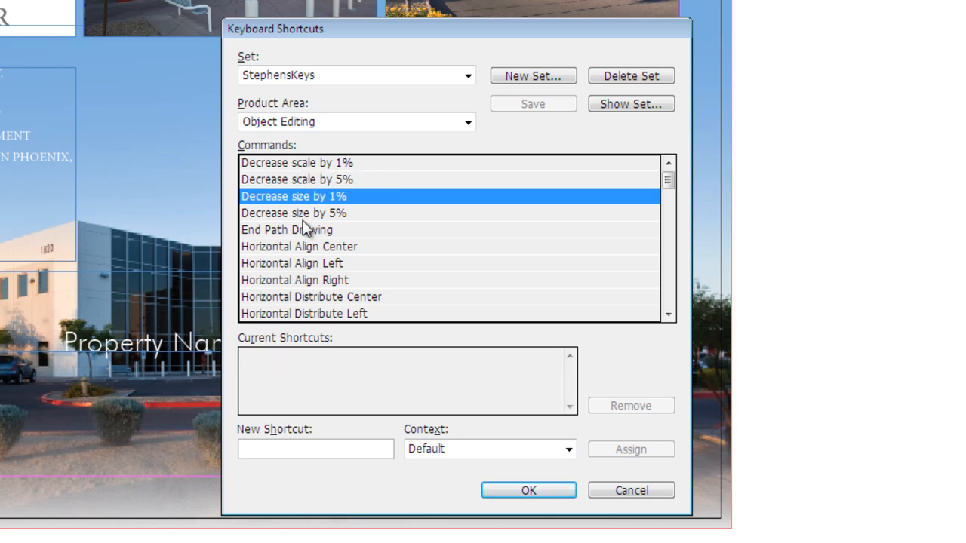
{"action": "left_click", "coordinate": [287, 230]}
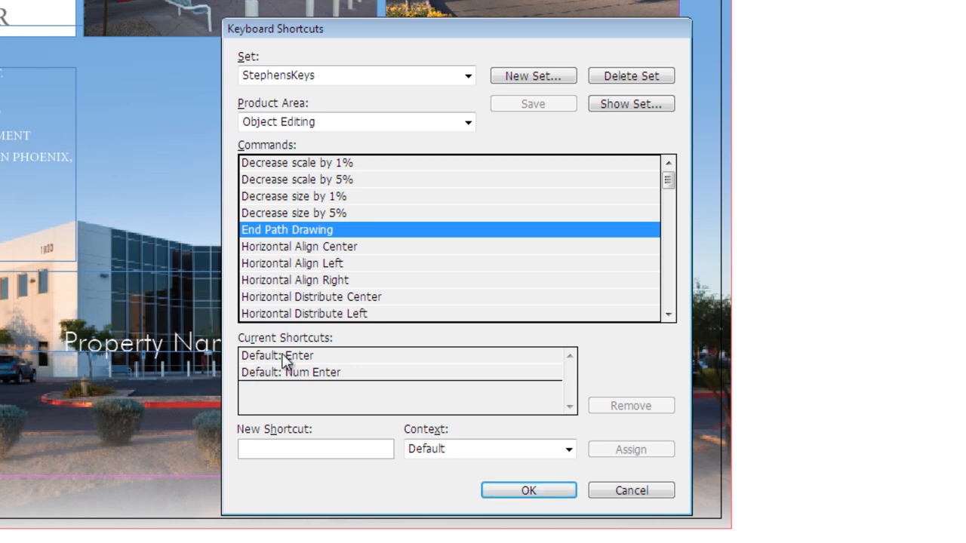
{"action": "mouse_move", "coordinate": [292, 387]}
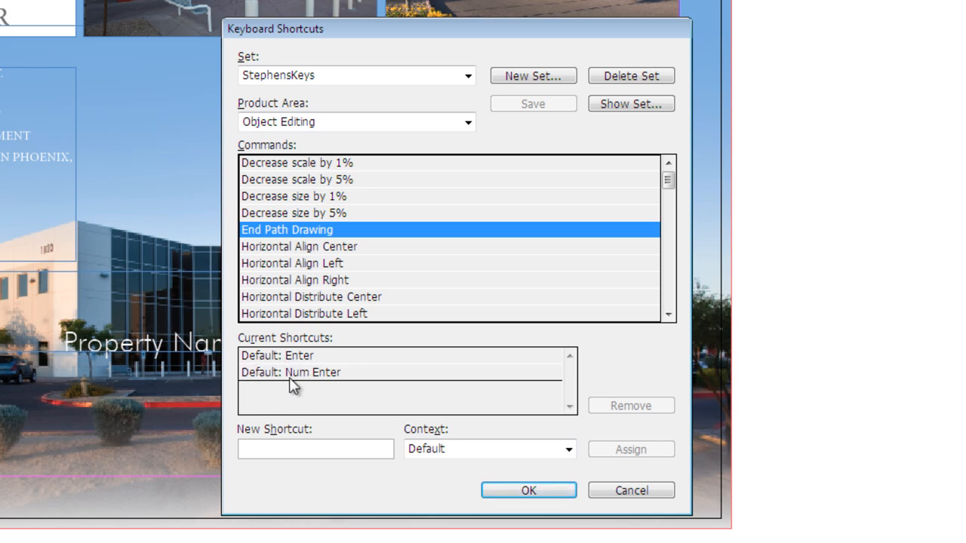
{"action": "mouse_move", "coordinate": [316, 386]}
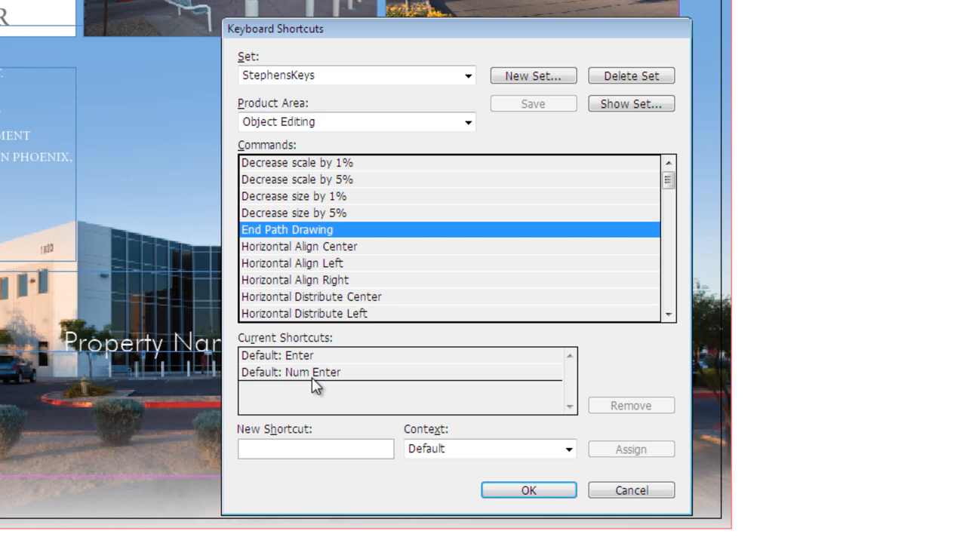
{"action": "mouse_move", "coordinate": [309, 260]}
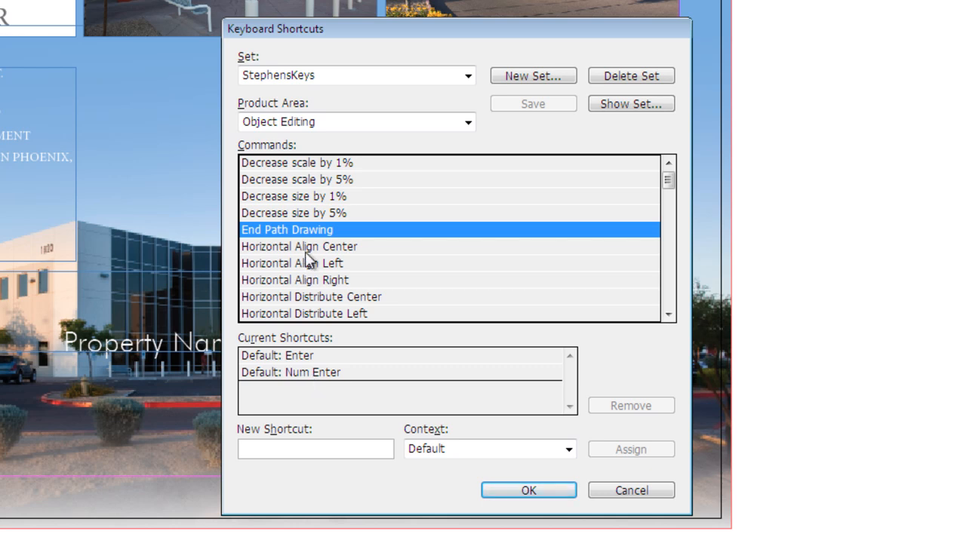
Assign Alt+A as a new shortcut for Horizontal Align Center, then recheck End Path Drawing
{"action": "left_click", "coordinate": [299, 246]}
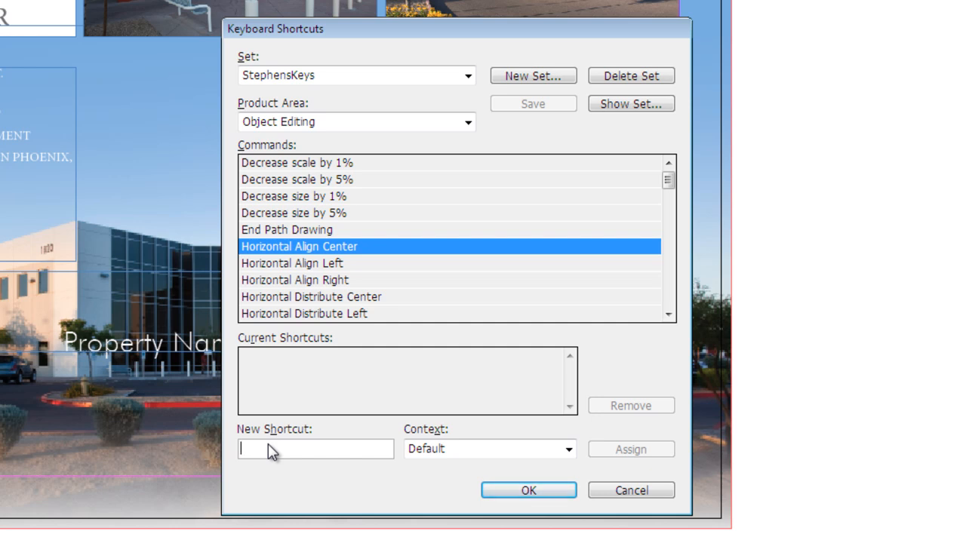
{"action": "type", "text": "Ctrl+C"}
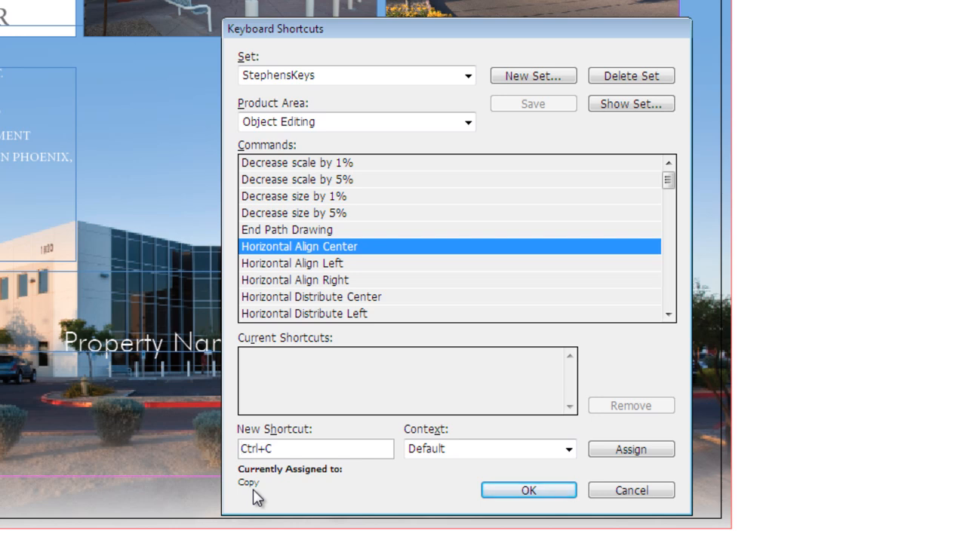
{"action": "left_click", "coordinate": [316, 448]}
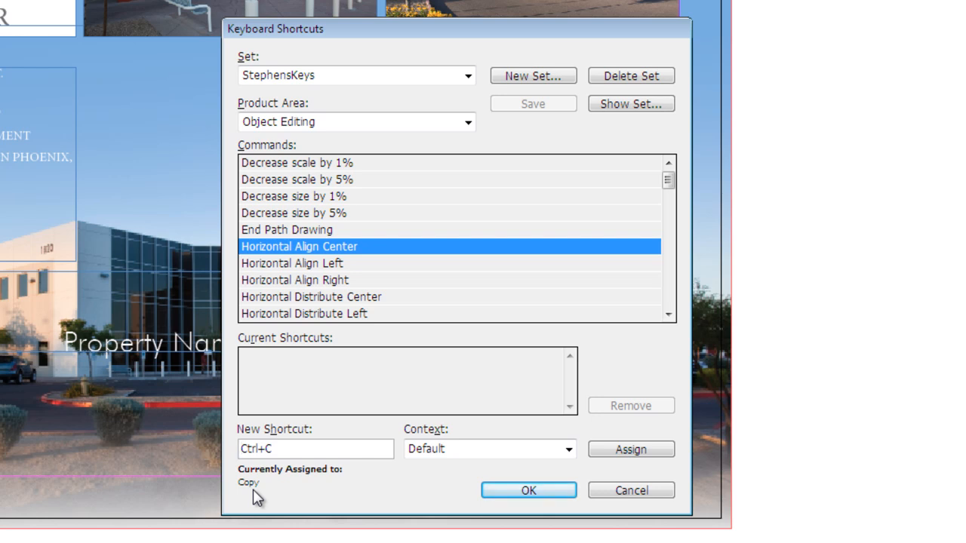
{"action": "left_click", "coordinate": [314, 449]}
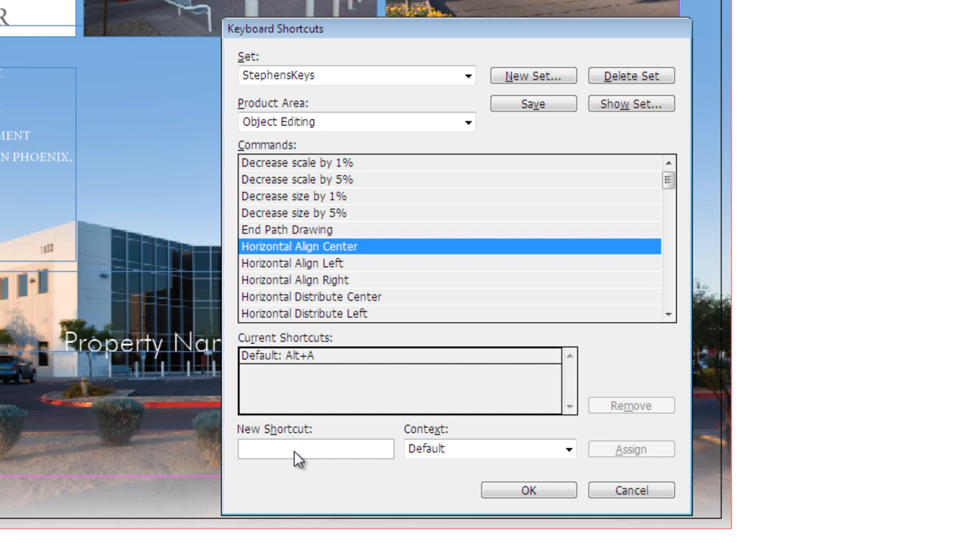
{"action": "mouse_move", "coordinate": [290, 369]}
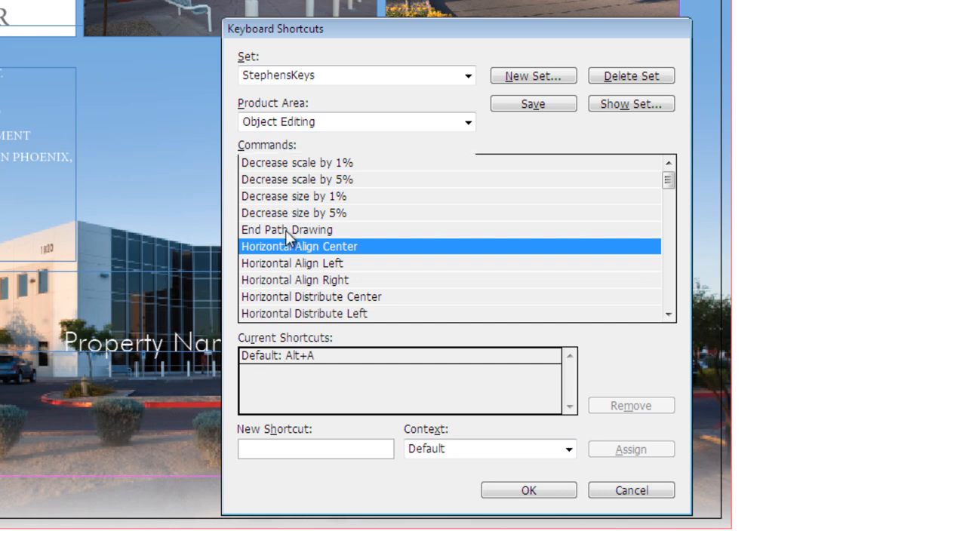
{"action": "left_click", "coordinate": [286, 229]}
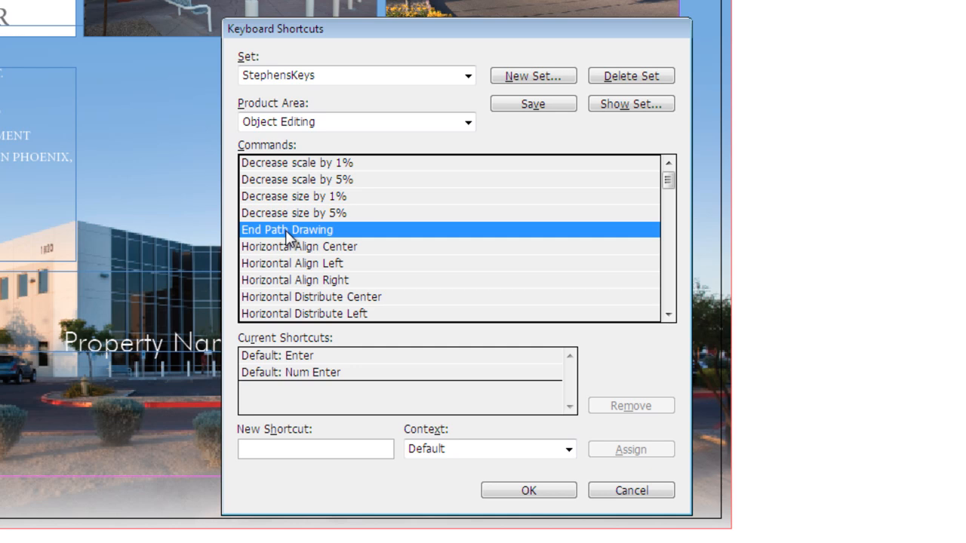
{"action": "mouse_move", "coordinate": [305, 233]}
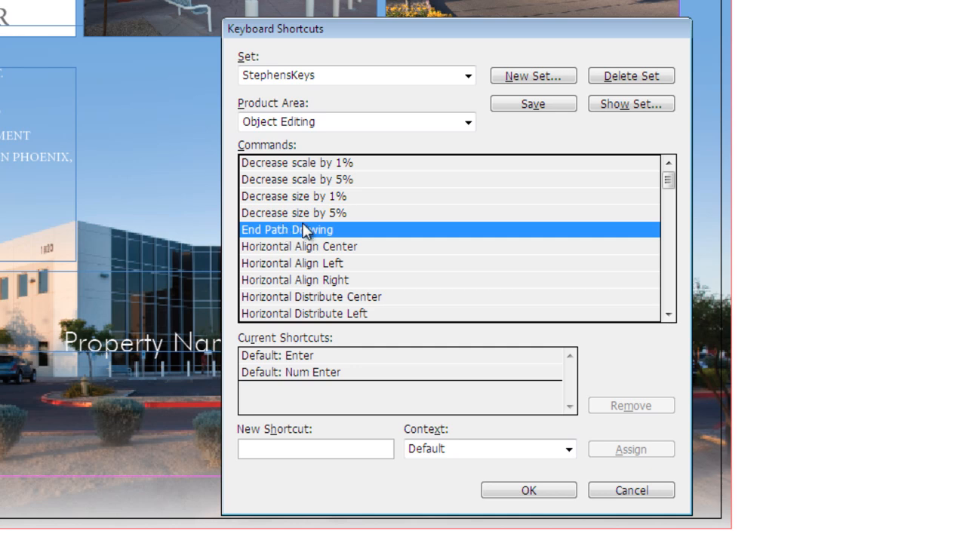
{"action": "mouse_move", "coordinate": [295, 364]}
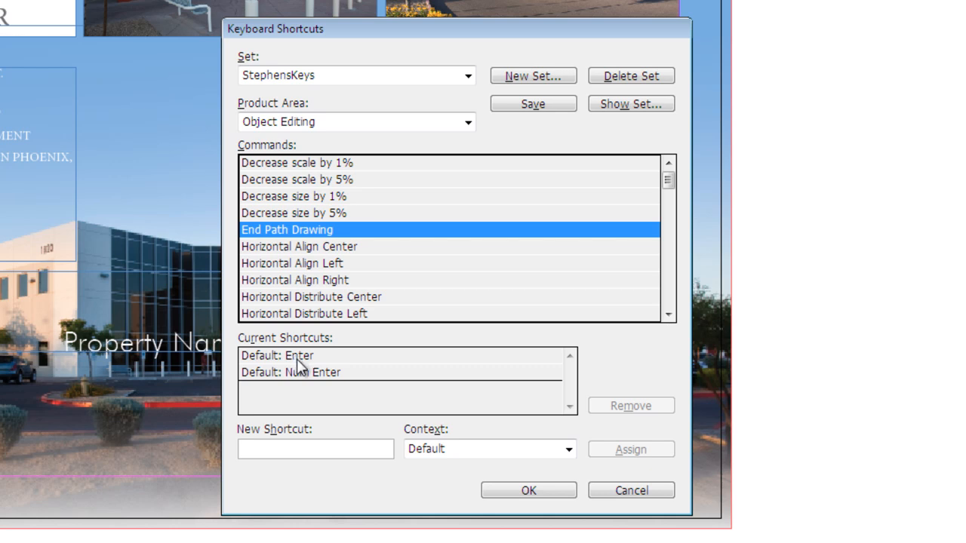
{"action": "mouse_move", "coordinate": [314, 385]}
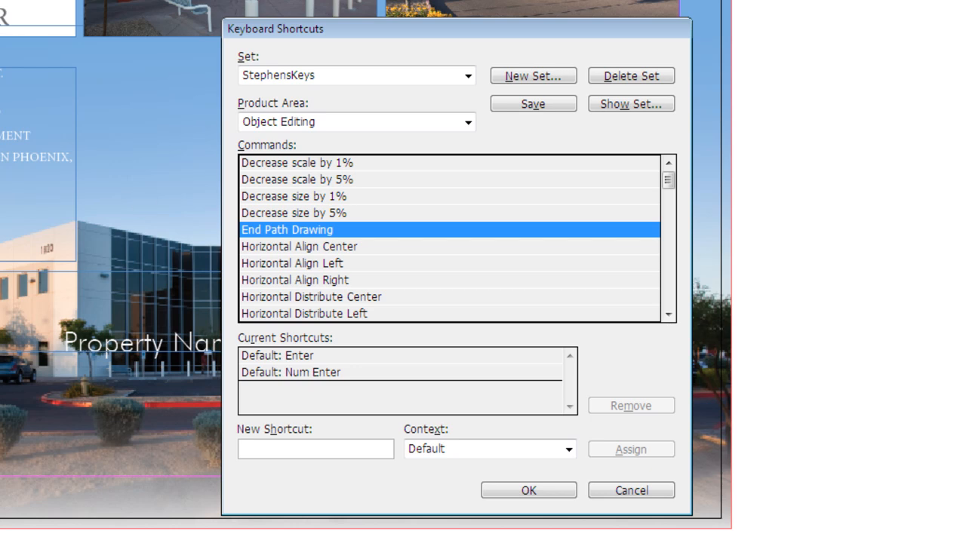
{"action": "mouse_move", "coordinate": [172, 127]}
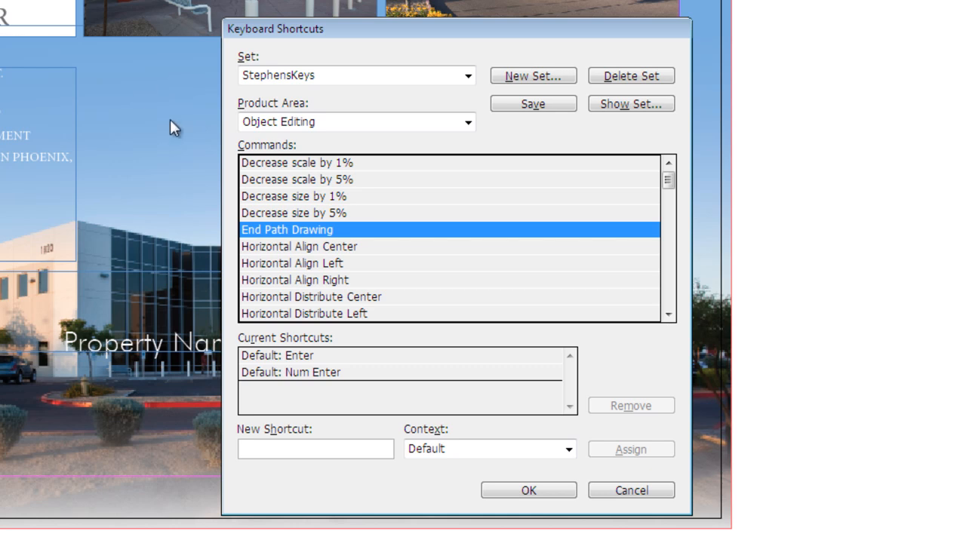
{"action": "mouse_move", "coordinate": [504, 367]}
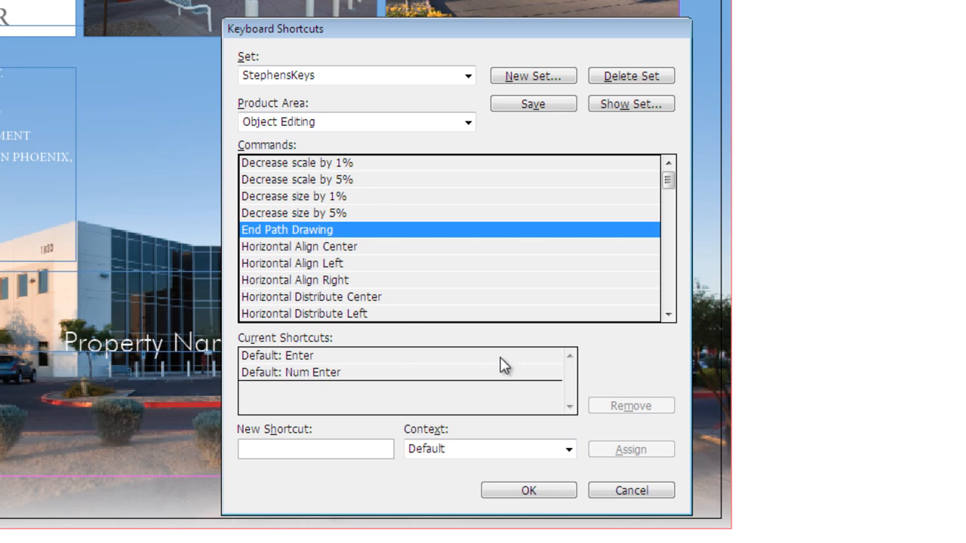
{"action": "mouse_move", "coordinate": [390, 372]}
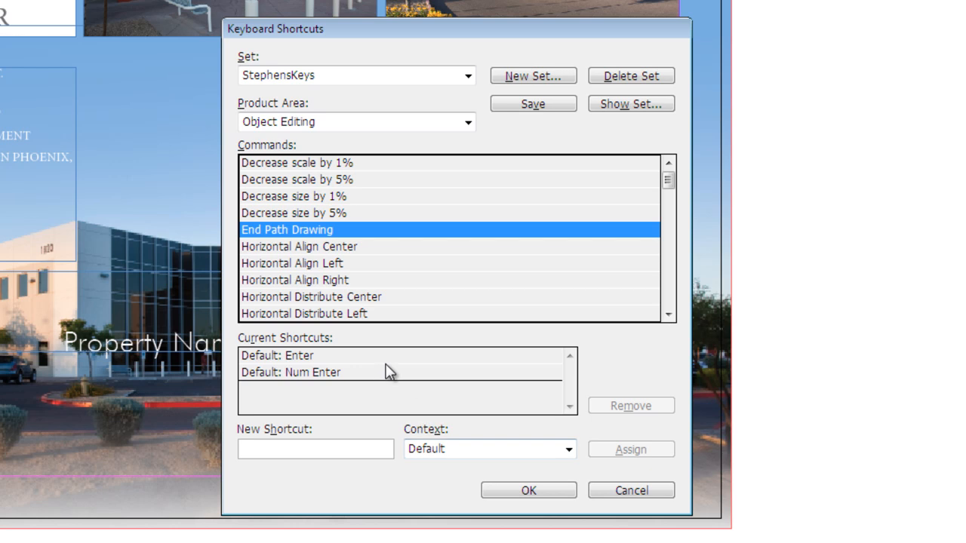
{"action": "mouse_move", "coordinate": [521, 489]}
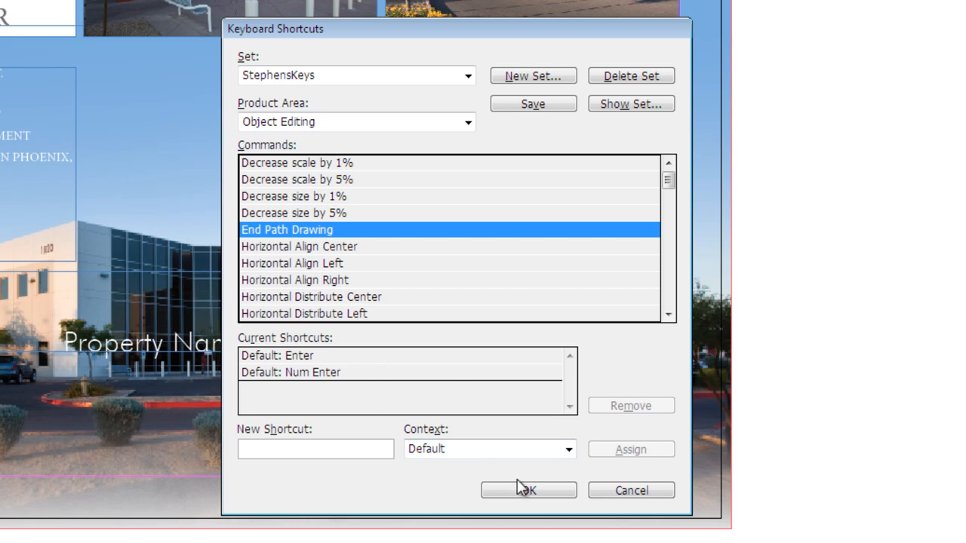
Accept the StephensKeys changes and close the Keyboard Shortcuts dialog
{"action": "left_click", "coordinate": [528, 489]}
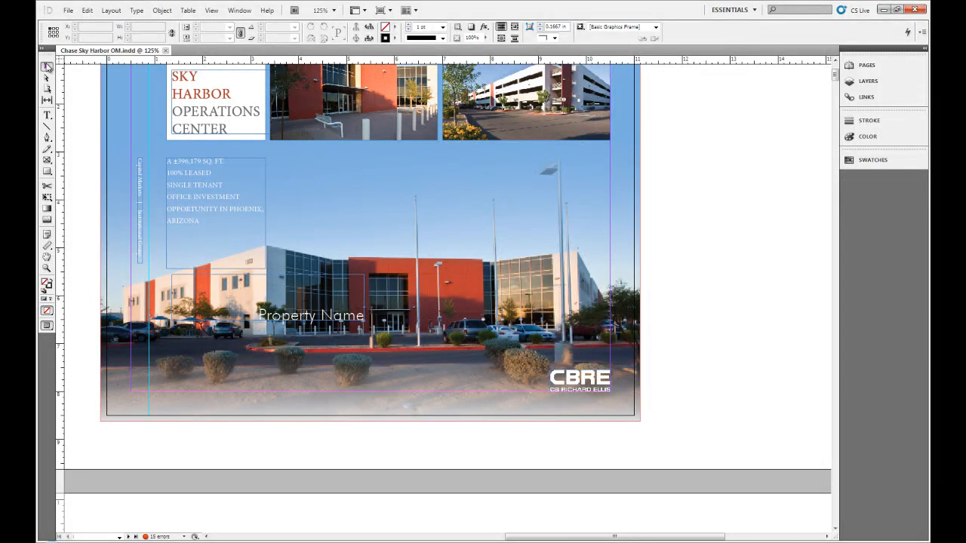
{"action": "mouse_move", "coordinate": [46, 66]}
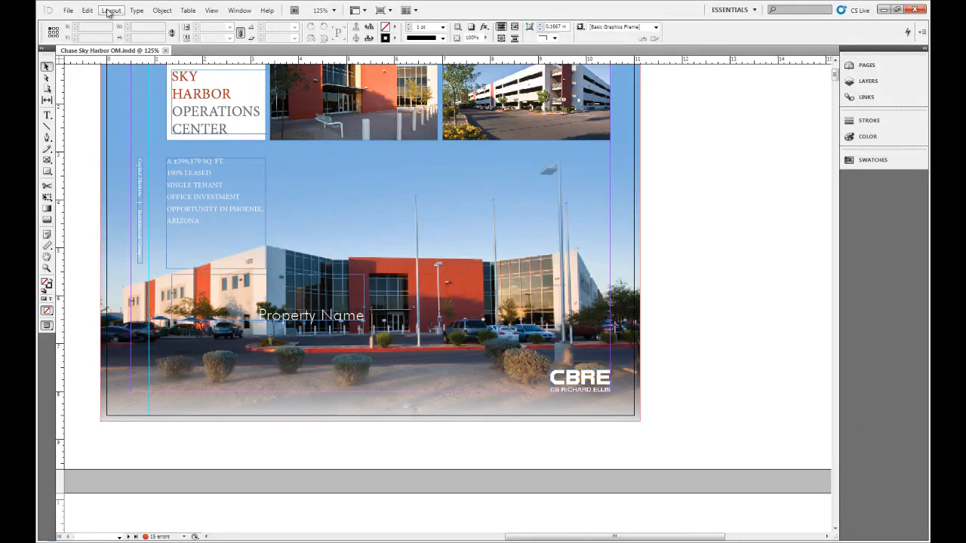
Show the Edit menu over the Sky Harbor Operations Center layout
{"action": "left_click", "coordinate": [88, 9]}
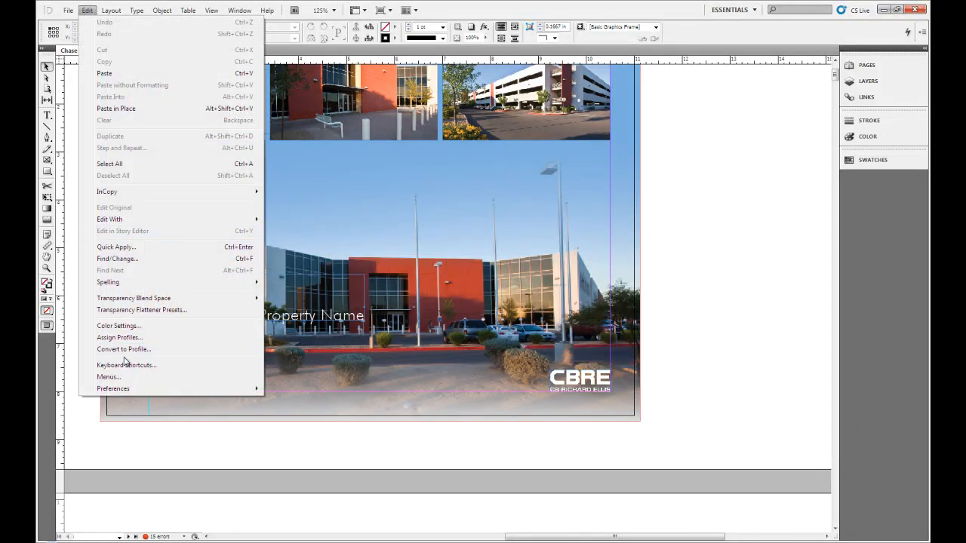
Reopen Keyboard Shortcuts on StephensKeys and show the set as a text file
{"action": "left_click", "coordinate": [127, 364]}
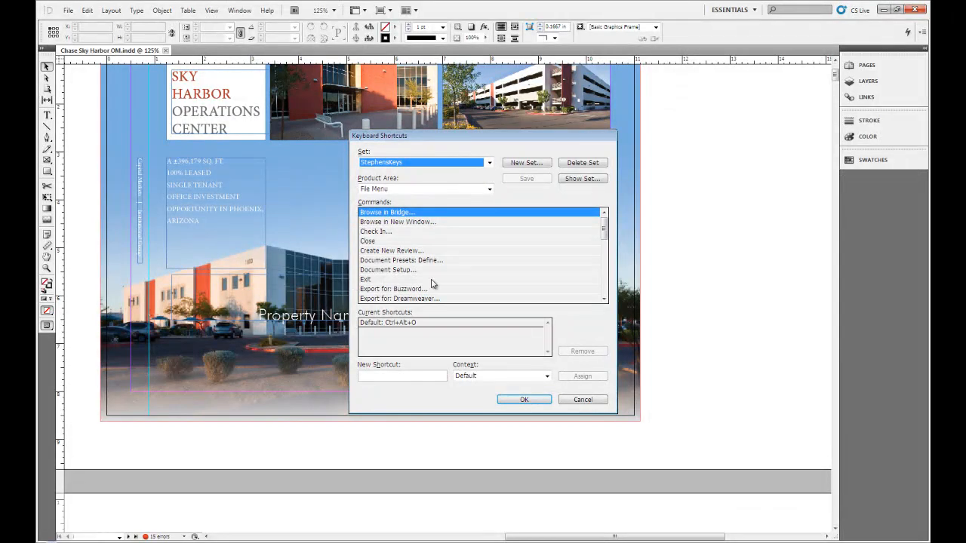
{"action": "mouse_move", "coordinate": [510, 242]}
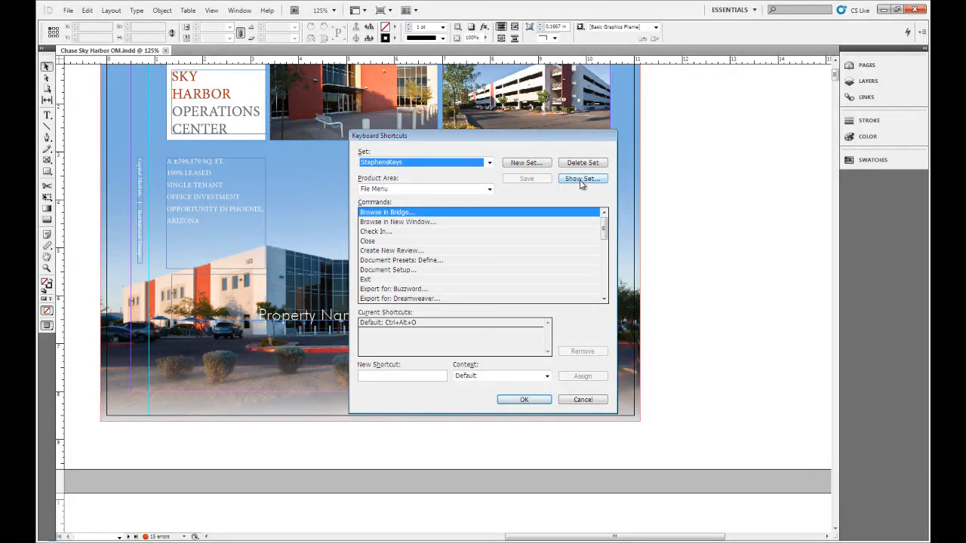
{"action": "left_click", "coordinate": [581, 178]}
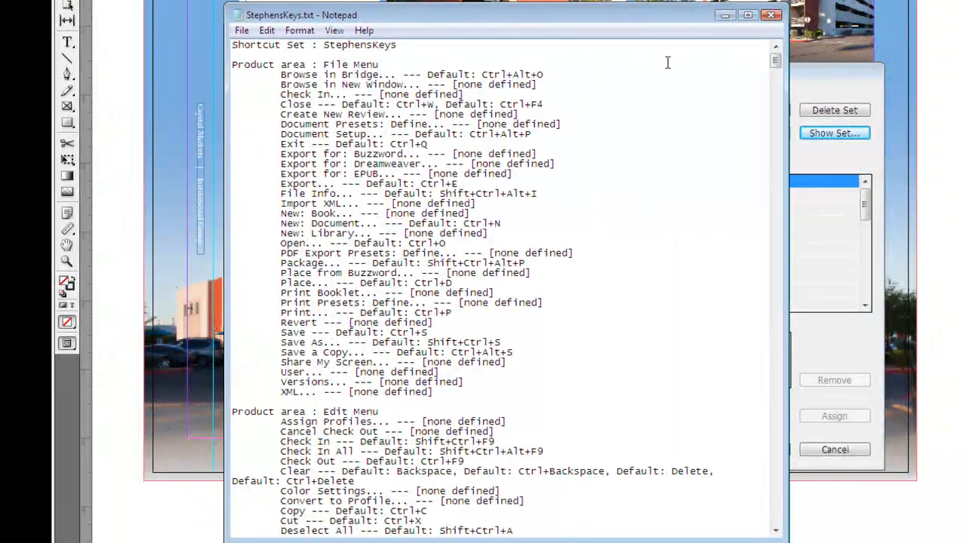
Scroll through the StephensKeys.txt listing down to the Table Menu and View Menu sections
{"action": "scroll", "scroll_direction": "down", "scroll_amount": 3}
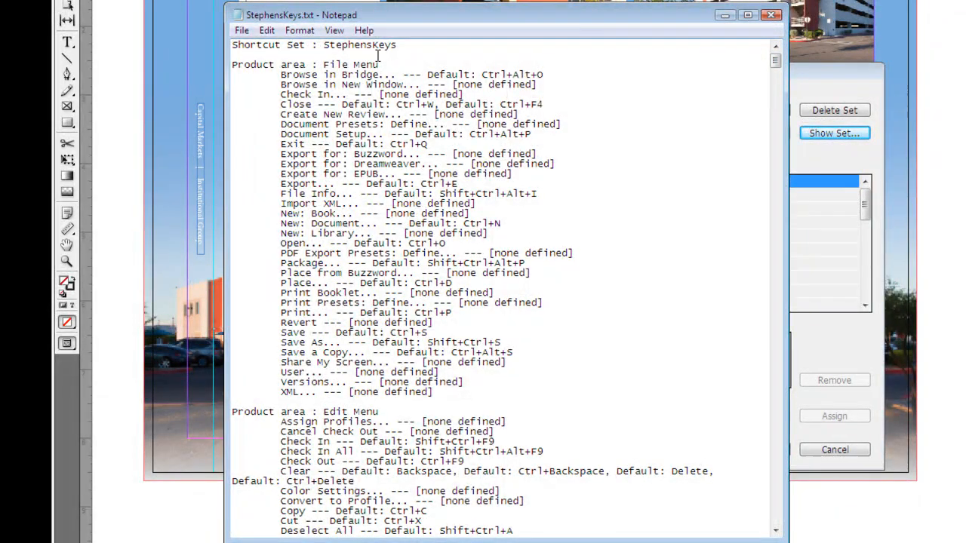
{"action": "scroll", "scroll_direction": "down", "scroll_amount": 3}
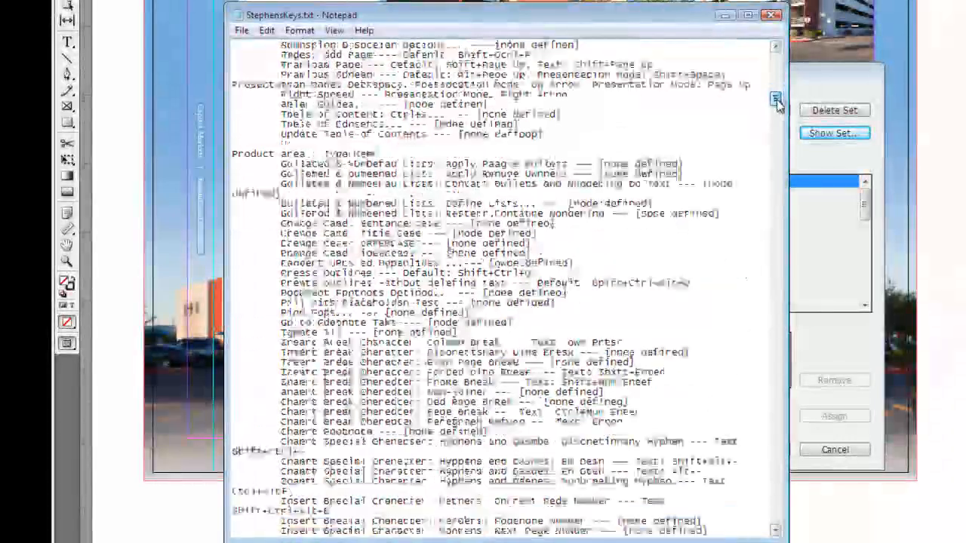
{"action": "scroll", "scroll_direction": "down", "scroll_amount": 3}
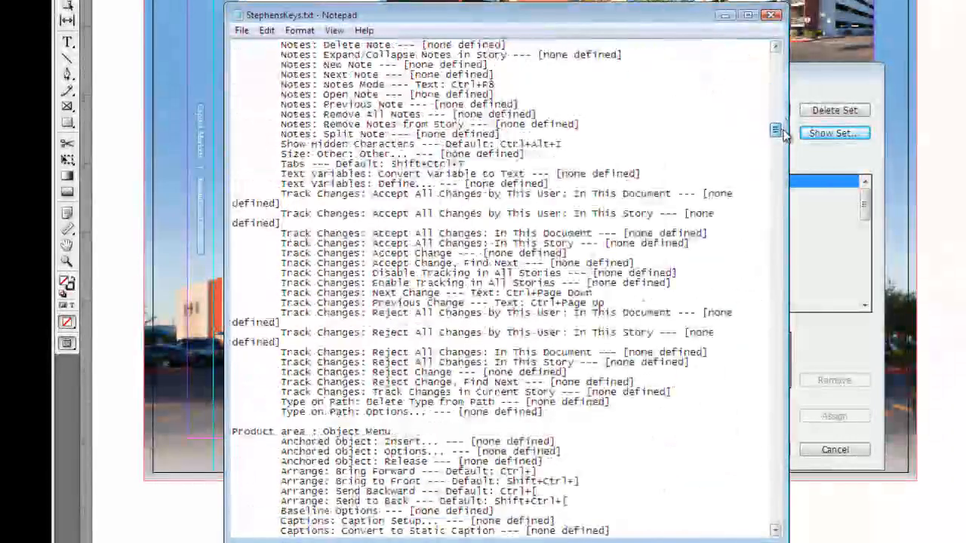
{"action": "scroll", "scroll_direction": "down", "scroll_amount": 3}
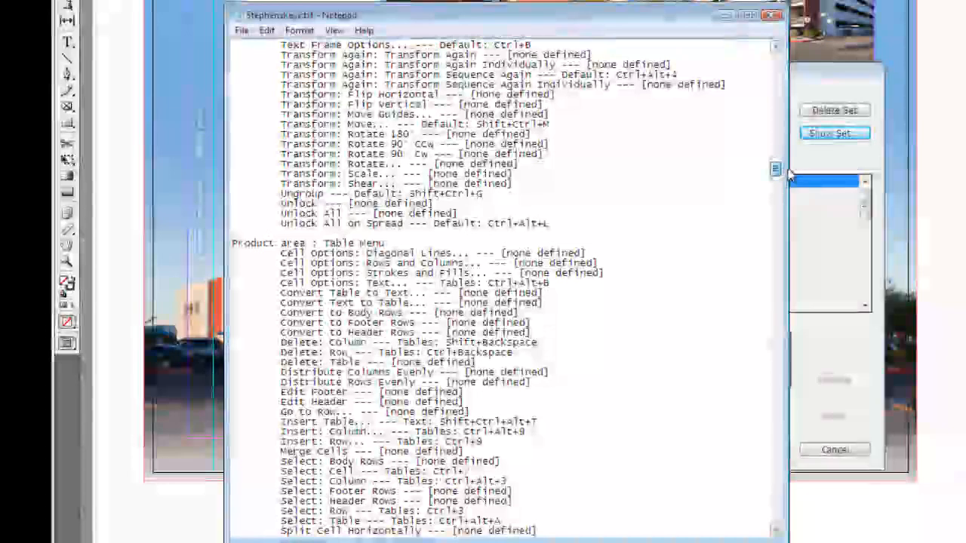
{"action": "scroll", "scroll_direction": "down", "scroll_amount": 3}
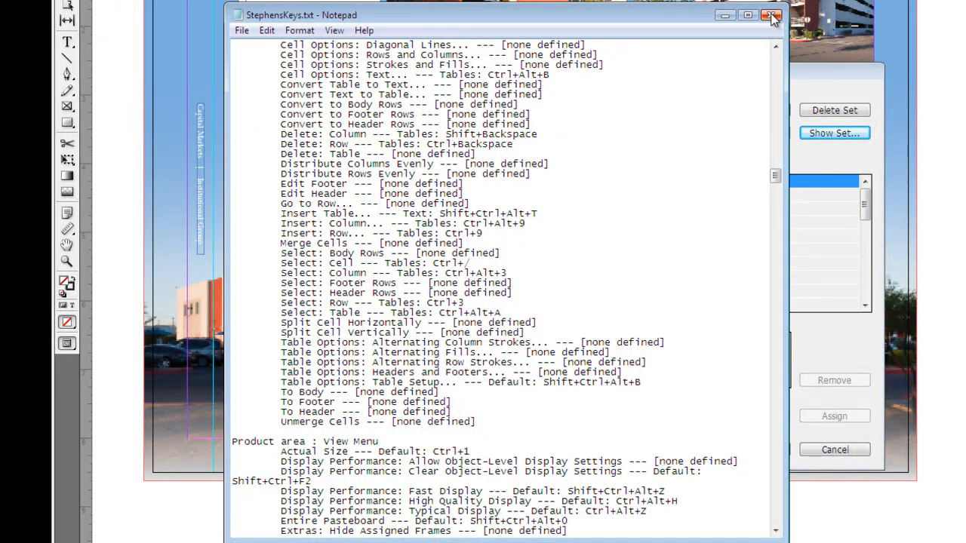
Close the Notepad listing and cancel out of the Keyboard Shortcuts dialog
{"action": "left_click", "coordinate": [771, 15]}
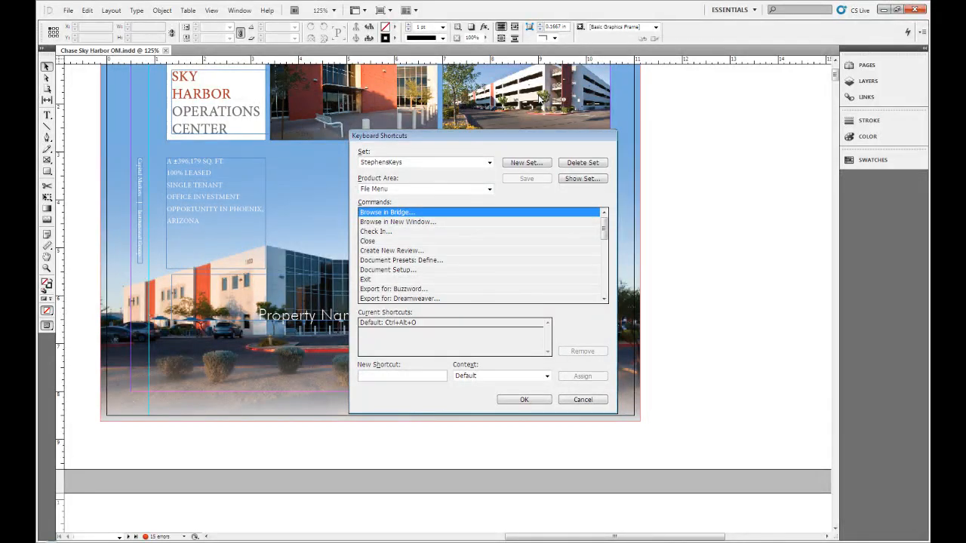
{"action": "mouse_move", "coordinate": [556, 295]}
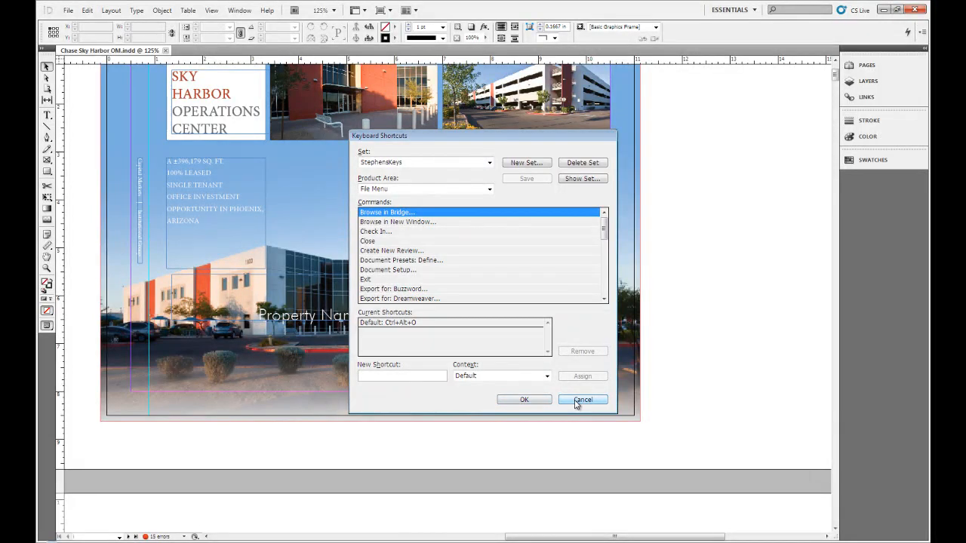
{"action": "left_click", "coordinate": [582, 399]}
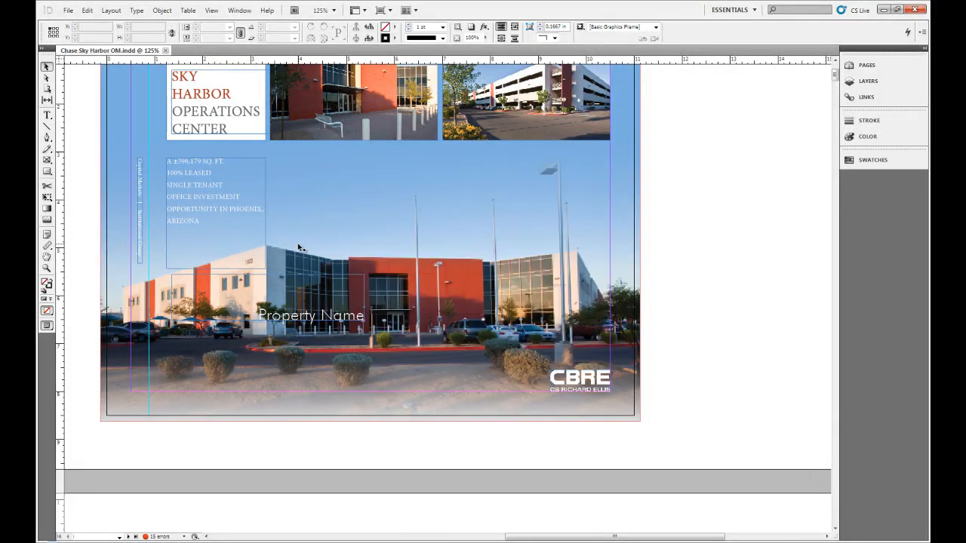